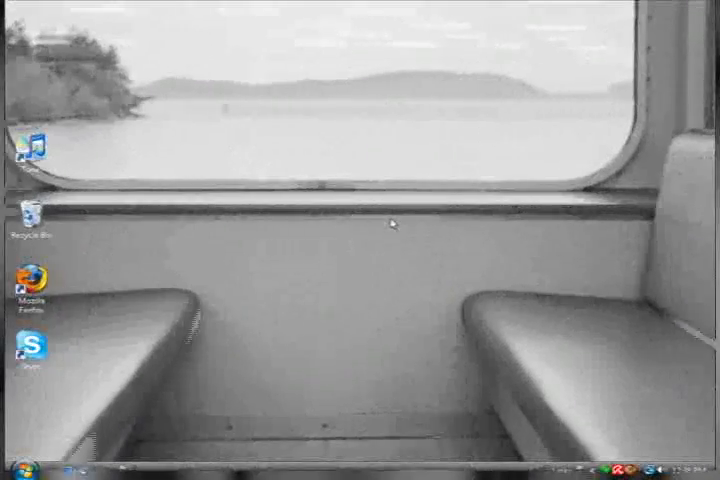
# Step: Launch Mozilla Firefox from the Vista desktop to its Google start page
pyautogui.doubleClick(35, 277)
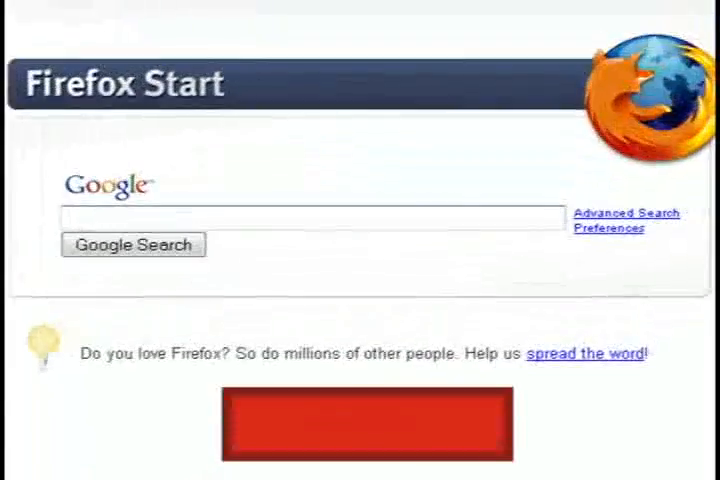
# Step: Run a Google search for 'idump' to reach the iDump download page
pyautogui.write('idump')
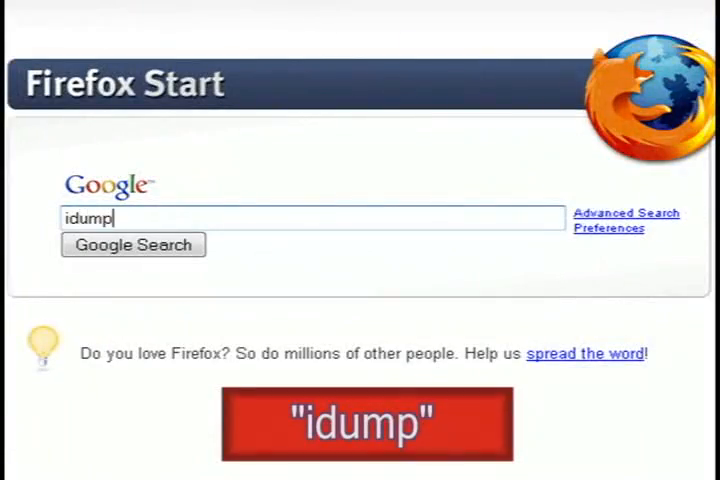
pyautogui.click(132, 244)
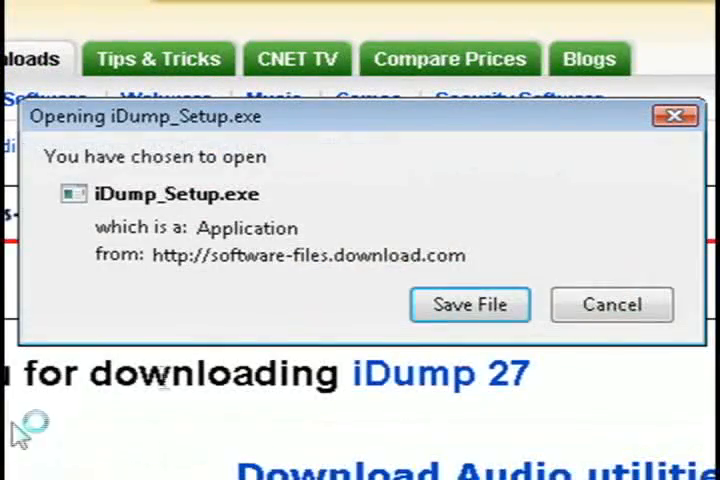
# Step: Save iDump_Setup.exe, then find iDump by searching 'dump' in the Start menu
pyautogui.click(469, 305)
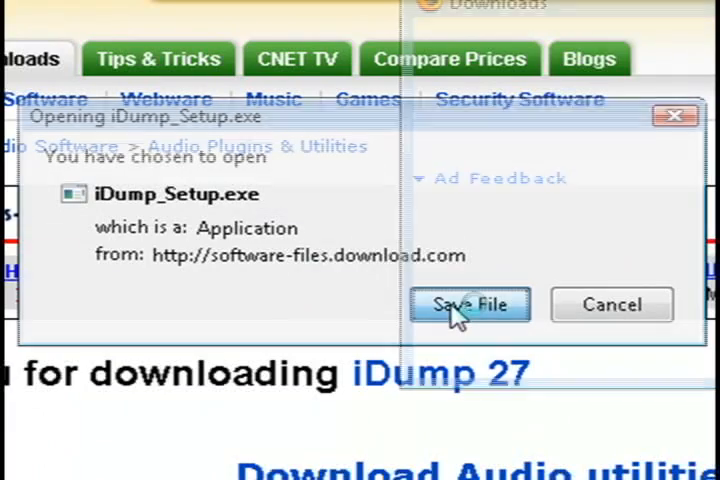
pyautogui.click(470, 305)
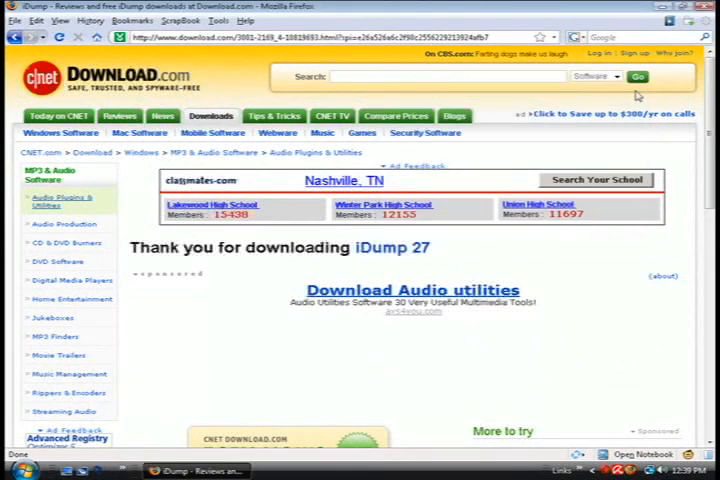
pyautogui.click(45, 455)
pyautogui.write('i')
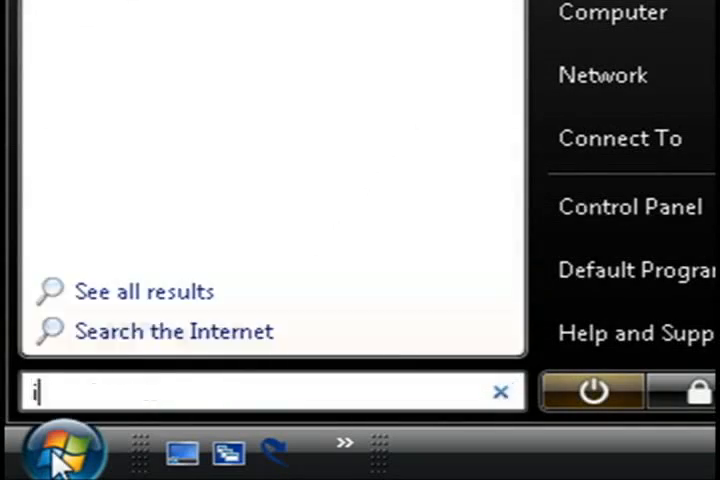
pyautogui.write('dump')
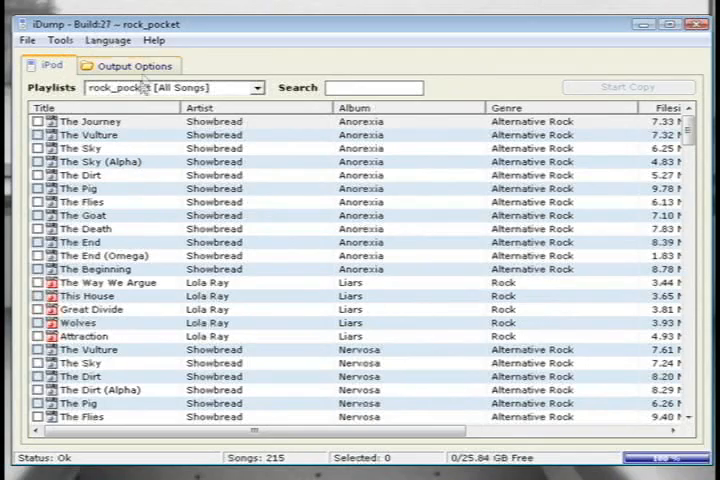
# Step: Set iDump's output directory to the desktop Music Backup folder and return to the song list
pyautogui.click(133, 66)
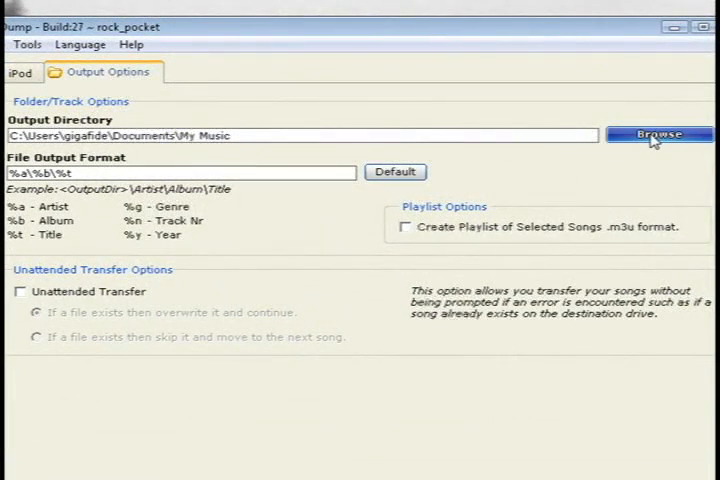
pyautogui.click(660, 134)
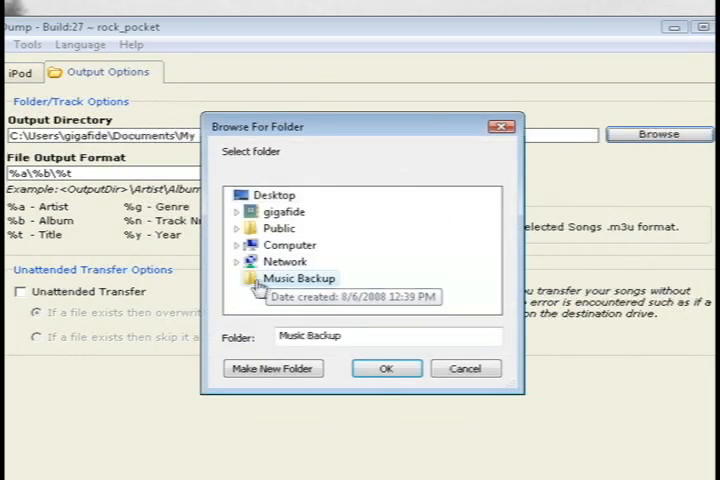
pyautogui.click(386, 368)
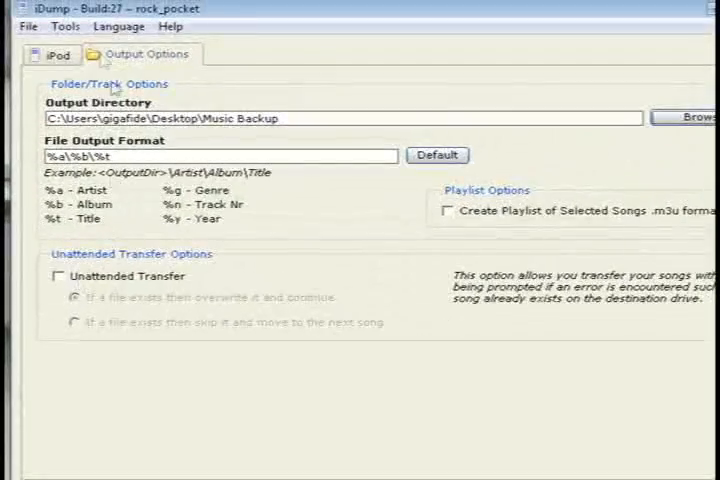
pyautogui.click(52, 54)
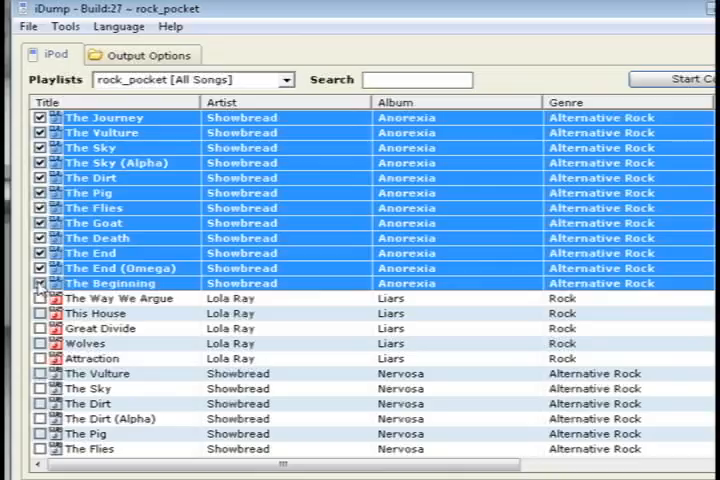
# Step: Copy the twelve Anorexia songs, then check Showbread\Anorexia in Music Backup for the mp3s
pyautogui.click(679, 80)
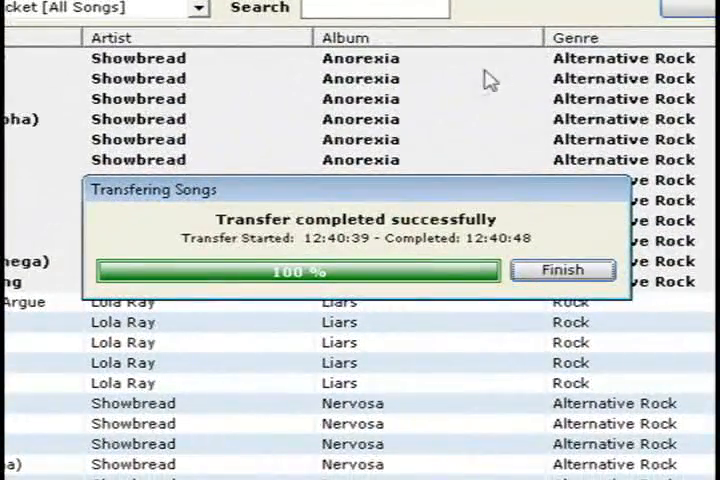
pyautogui.click(564, 269)
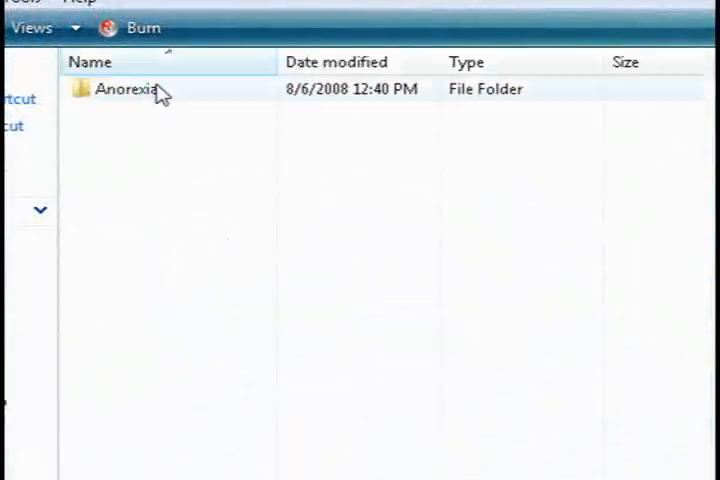
pyautogui.doubleClick(113, 89)
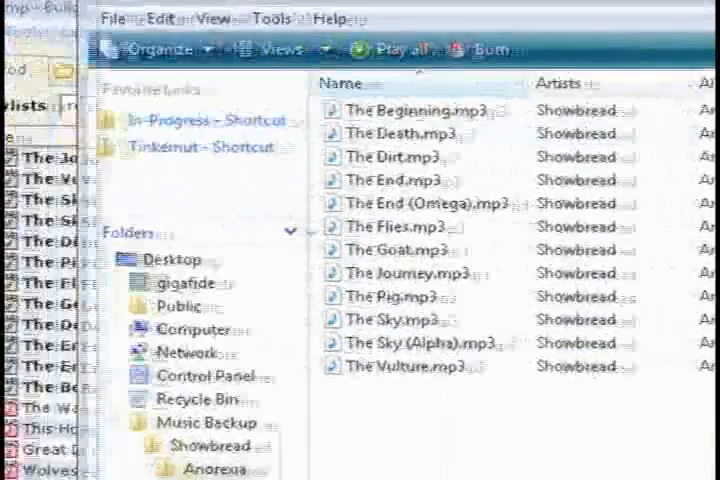
pyautogui.click(78, 37)
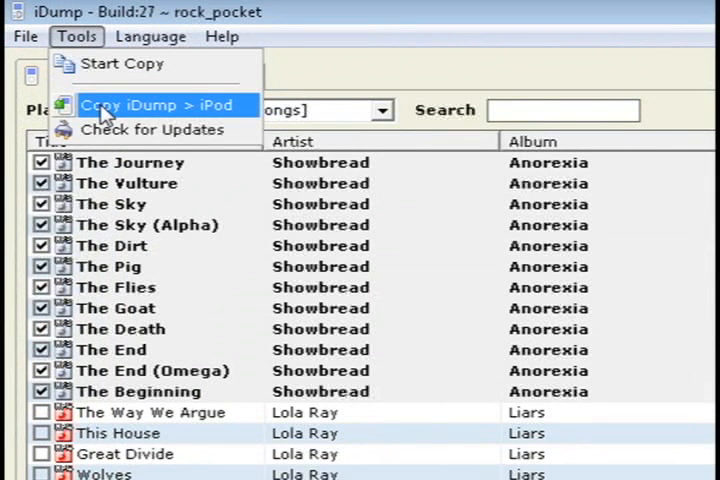
pyautogui.click(150, 105)
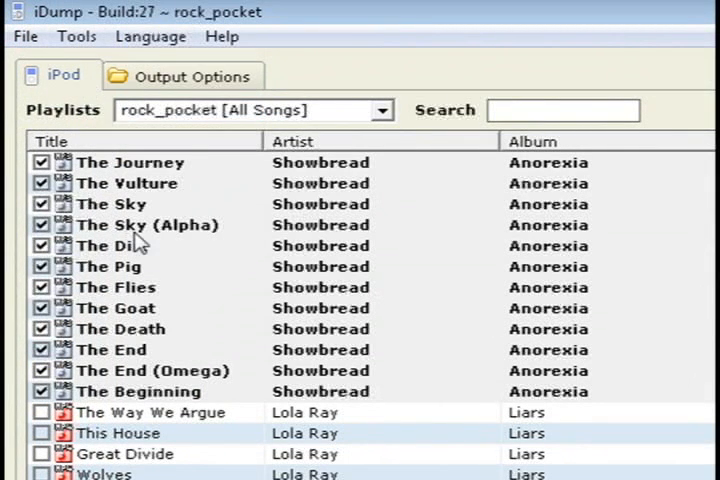